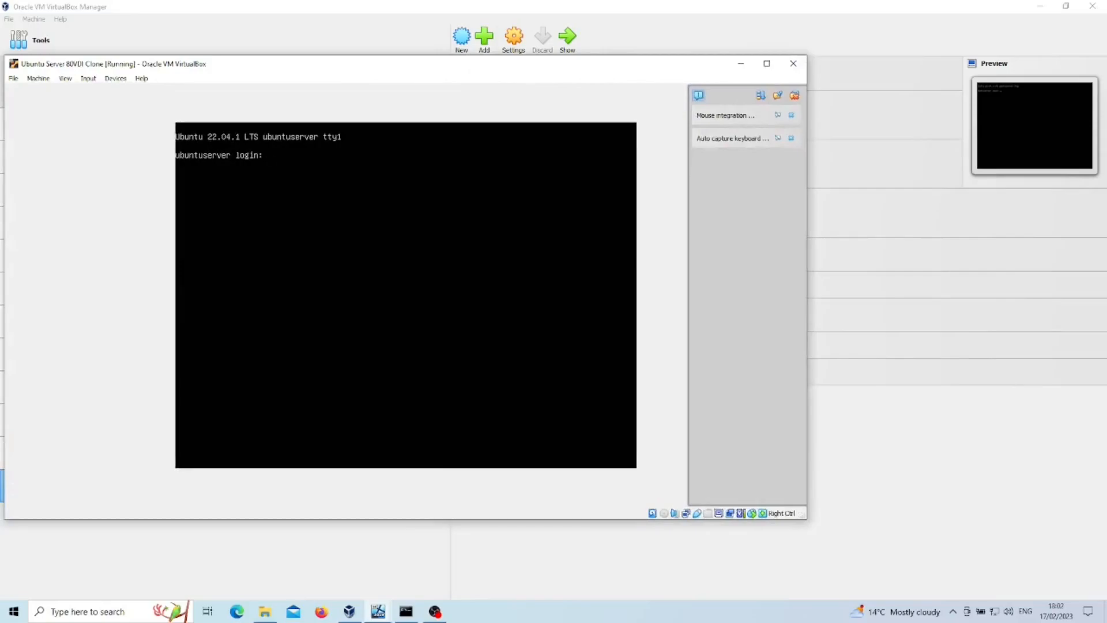
Log in at the tty1 console with the username and password to reach the shell prompt
{"action": "type", "text": "techbeatz"}
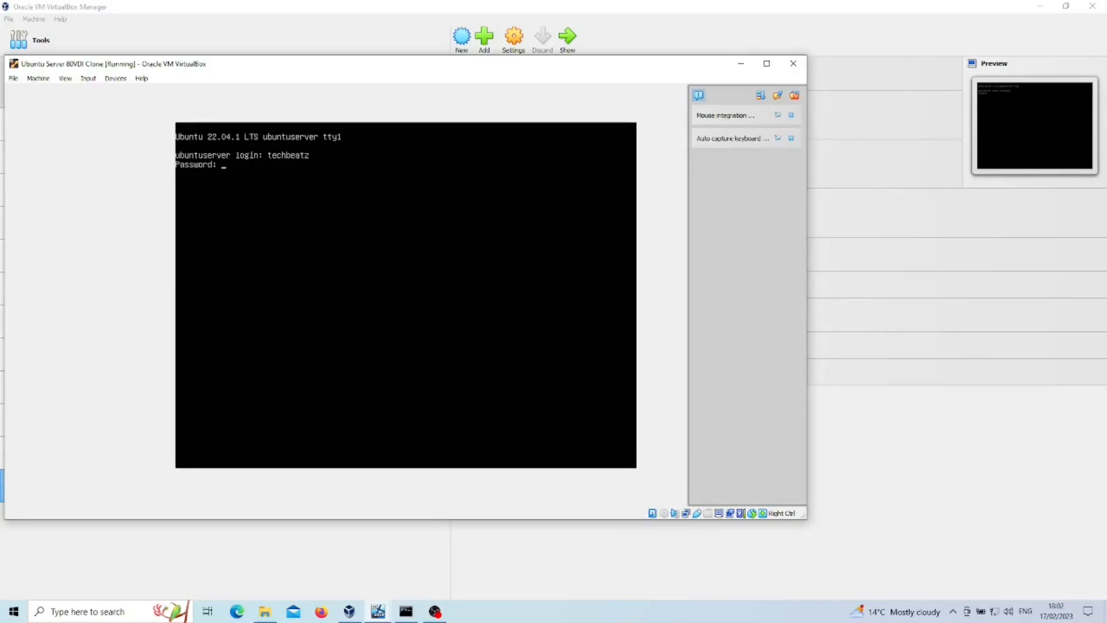
{"action": "key", "text": "Return"}
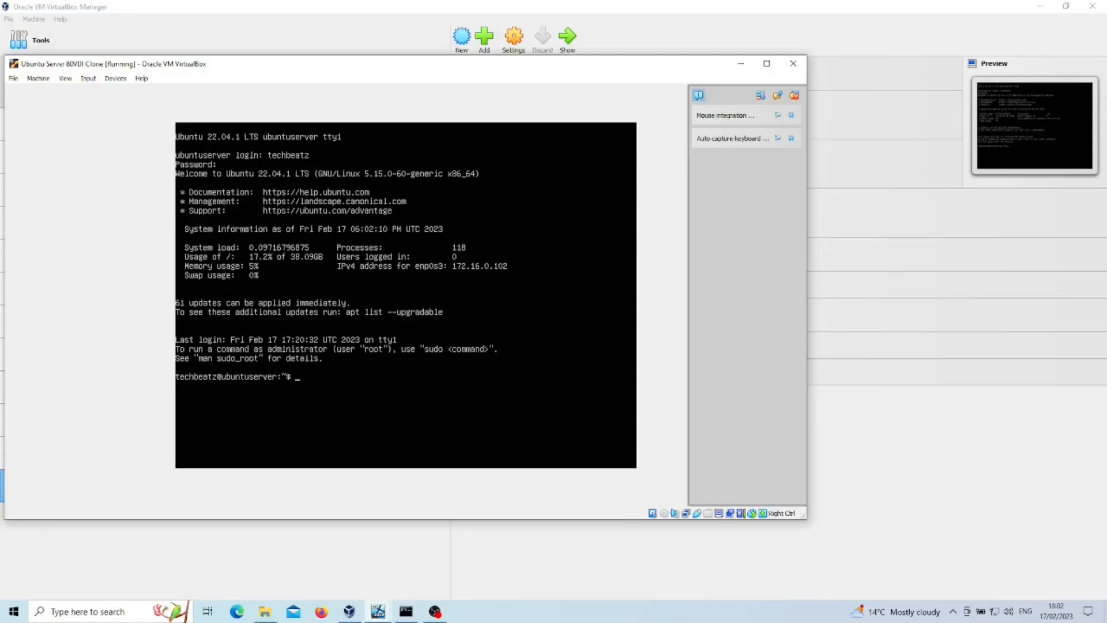
Run 'sudo apt install tasksel', giving the sudo password and confirming the package install
{"action": "type", "text": "sudo apt insta"}
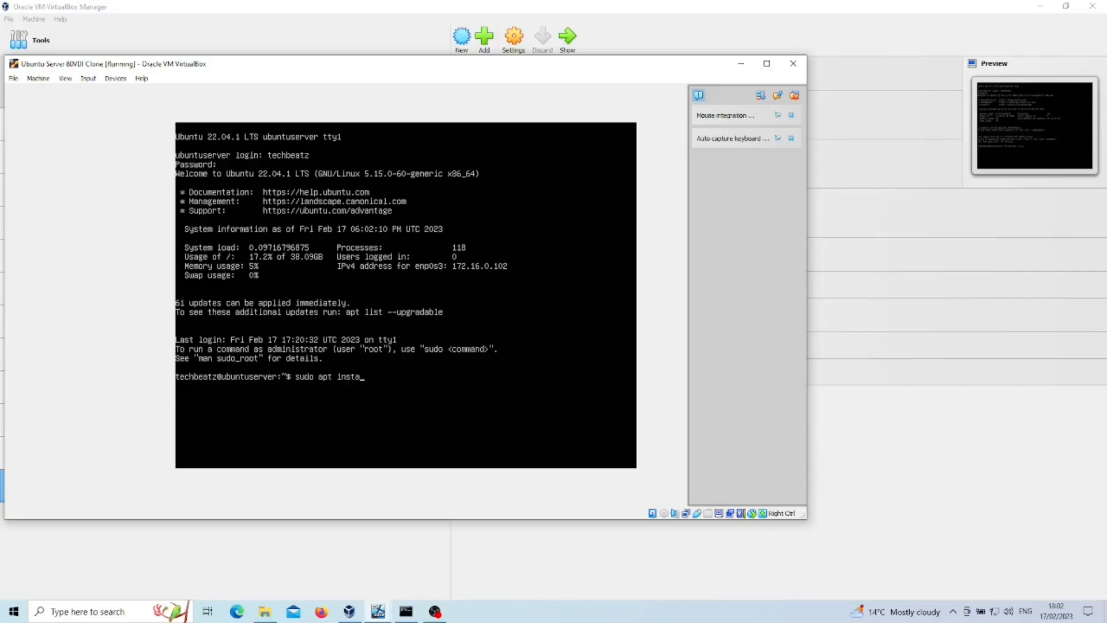
{"action": "type", "text": "ll"}
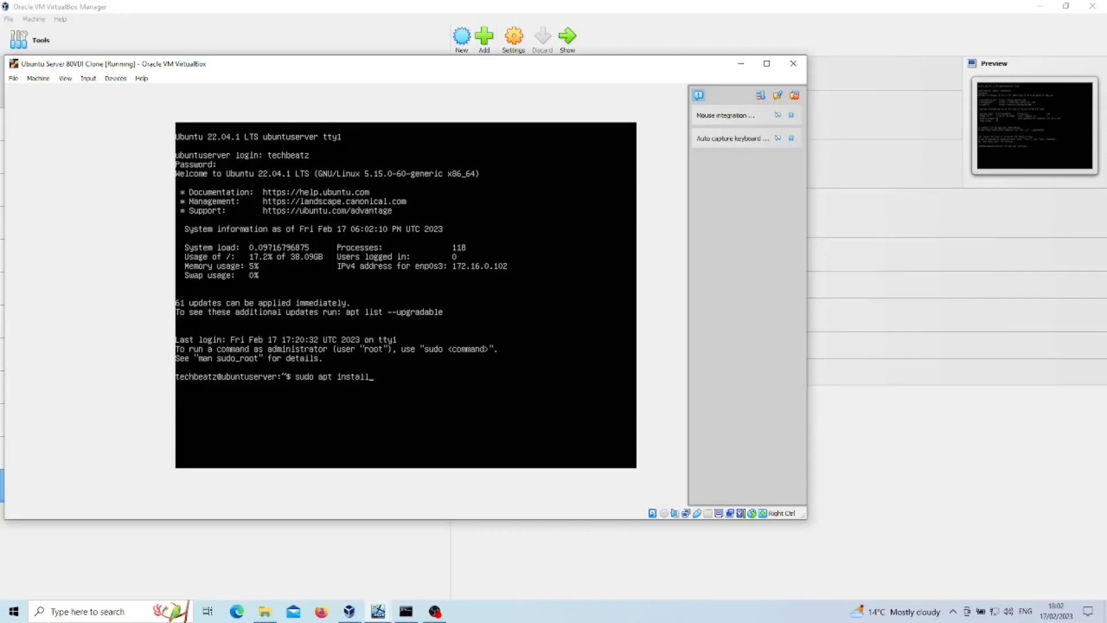
{"action": "type", "text": "tasksel"}
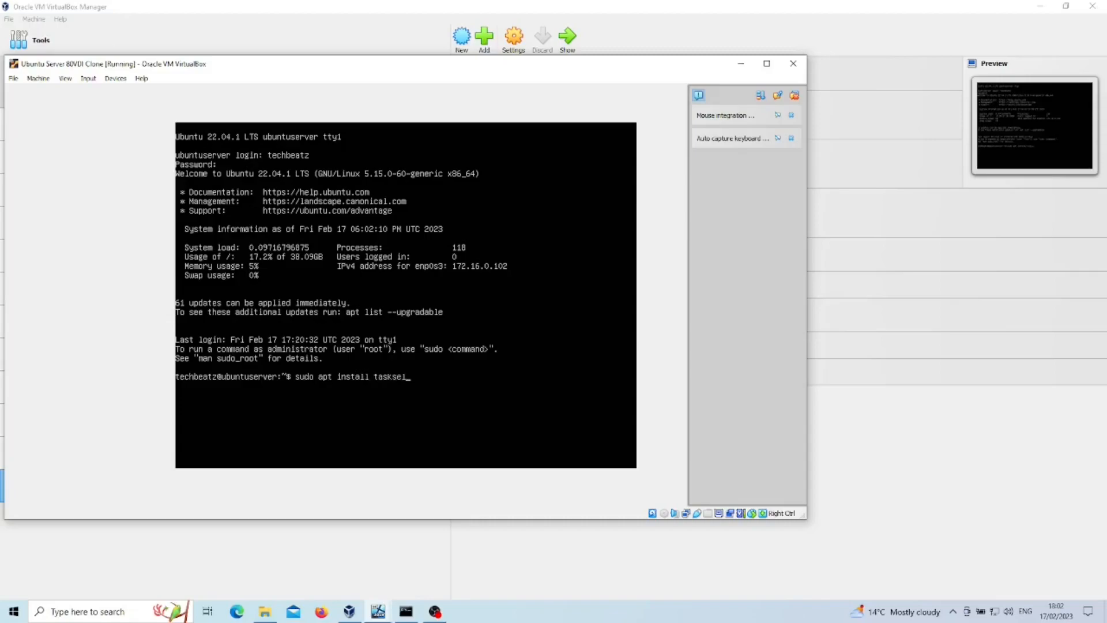
{"action": "key", "text": "Return"}
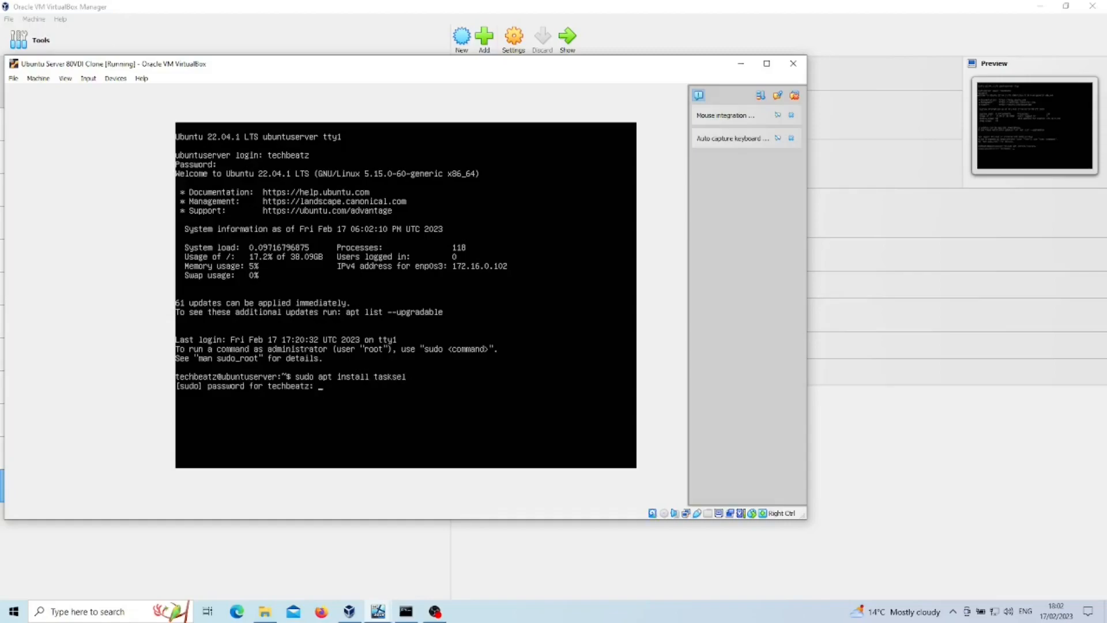
{"action": "key", "text": "Return"}
{"action": "type", "text": "y"}
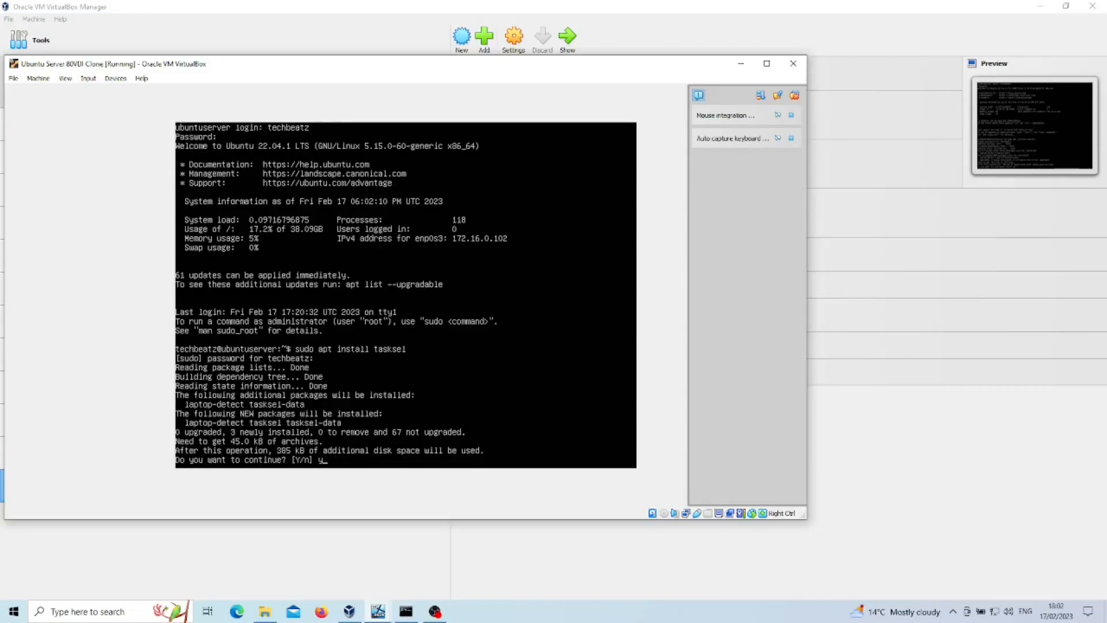
{"action": "key", "text": "Return"}
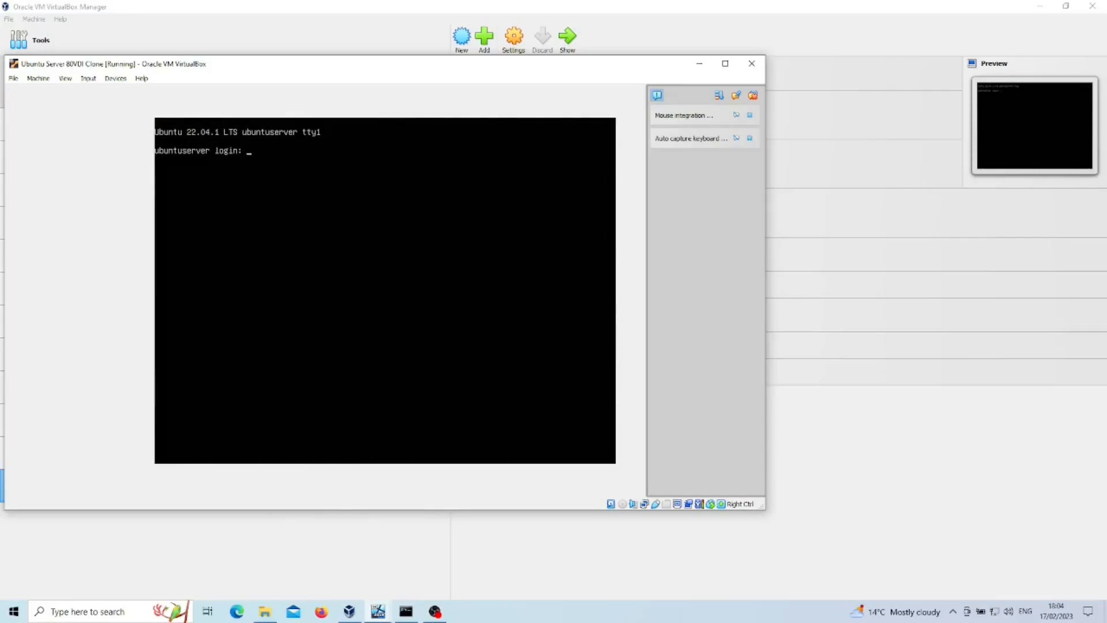
Log back in to the console as user techbeatz with the password
{"action": "type", "text": "techbeatz"}
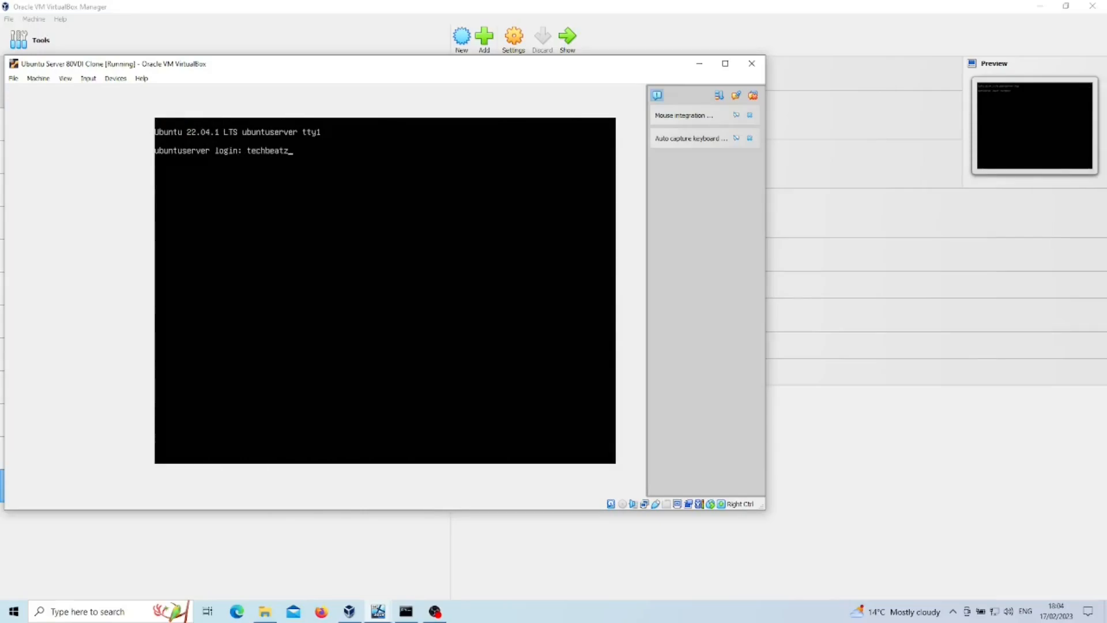
{"action": "key", "text": "Return"}
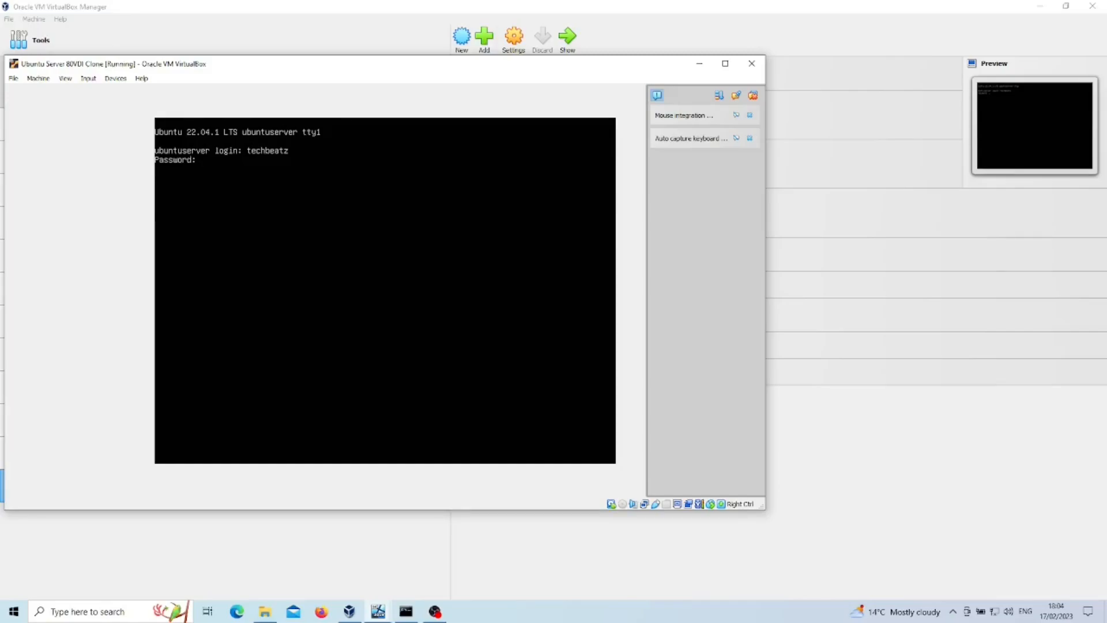
{"action": "key", "text": "Return"}
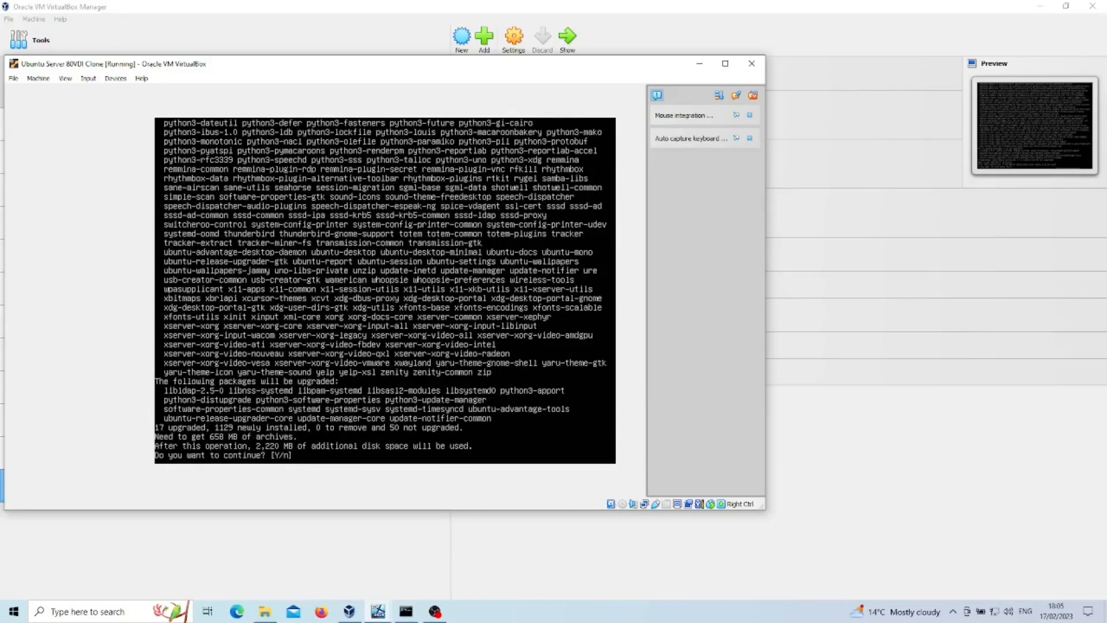
Answer Y to install the 1,129 ubuntu-desktop packages and let the installation complete
{"action": "type", "text": "Y"}
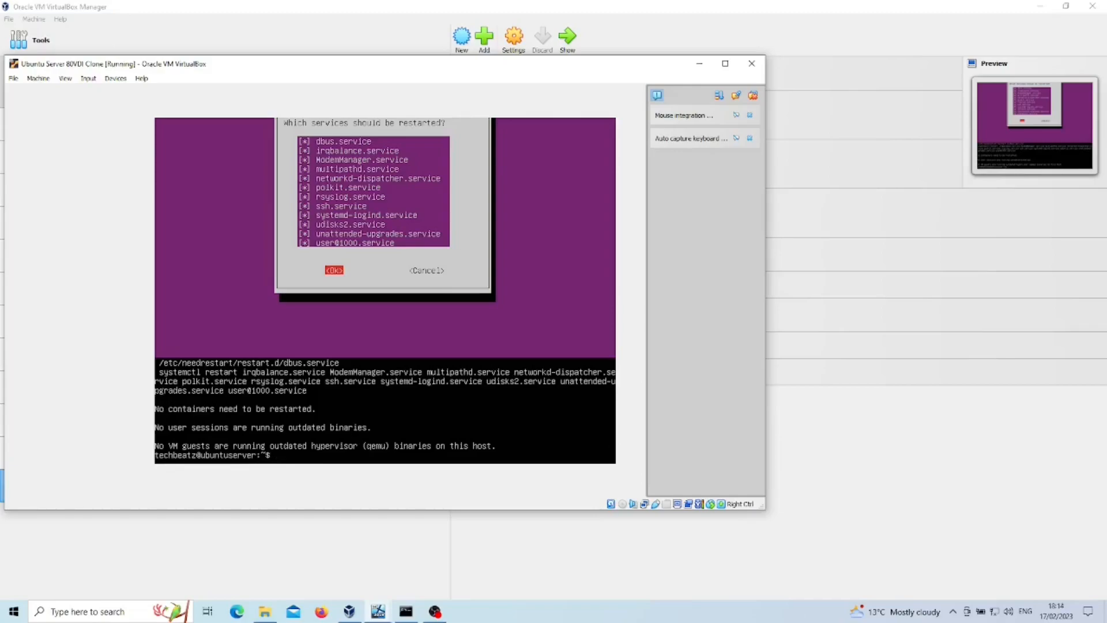
Reboot the server so it starts into the graphical Ubuntu login and welcome screen
{"action": "type", "text": "reb"}
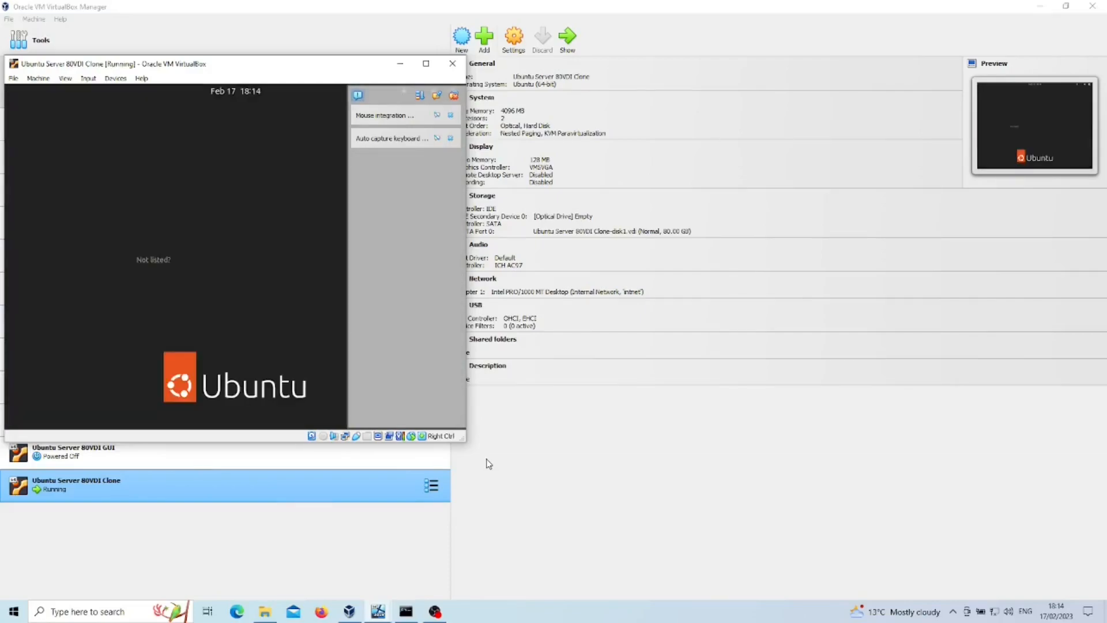
{"action": "left_click", "coordinate": [232, 248]}
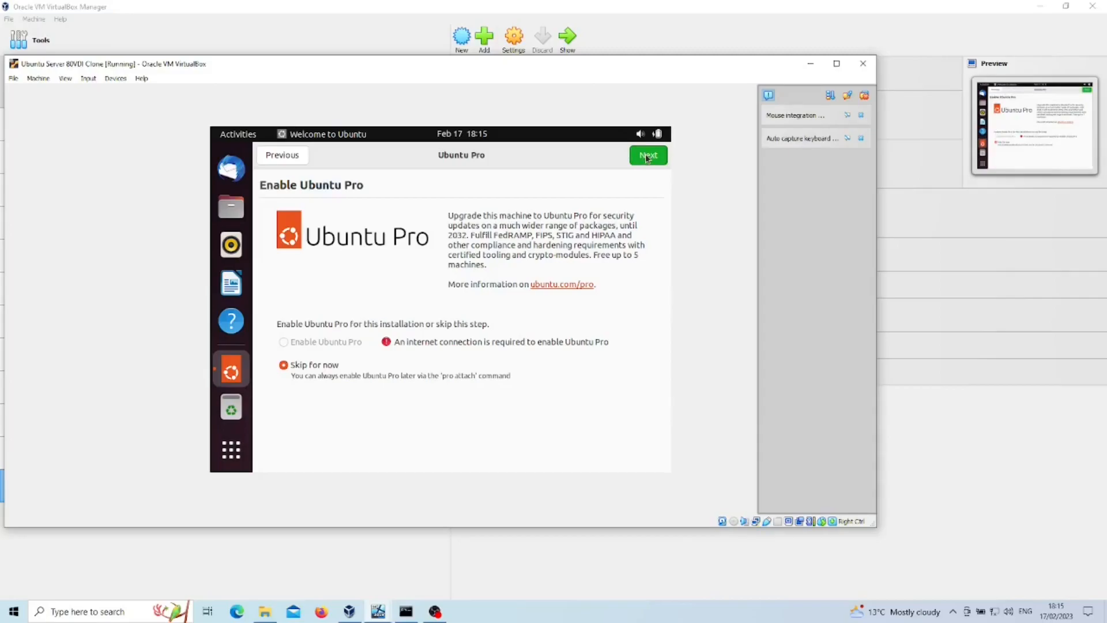
Skip Ubuntu Pro, choose 'No, don't send system info', and continue past Privacy to the final page
{"action": "left_click", "coordinate": [646, 154]}
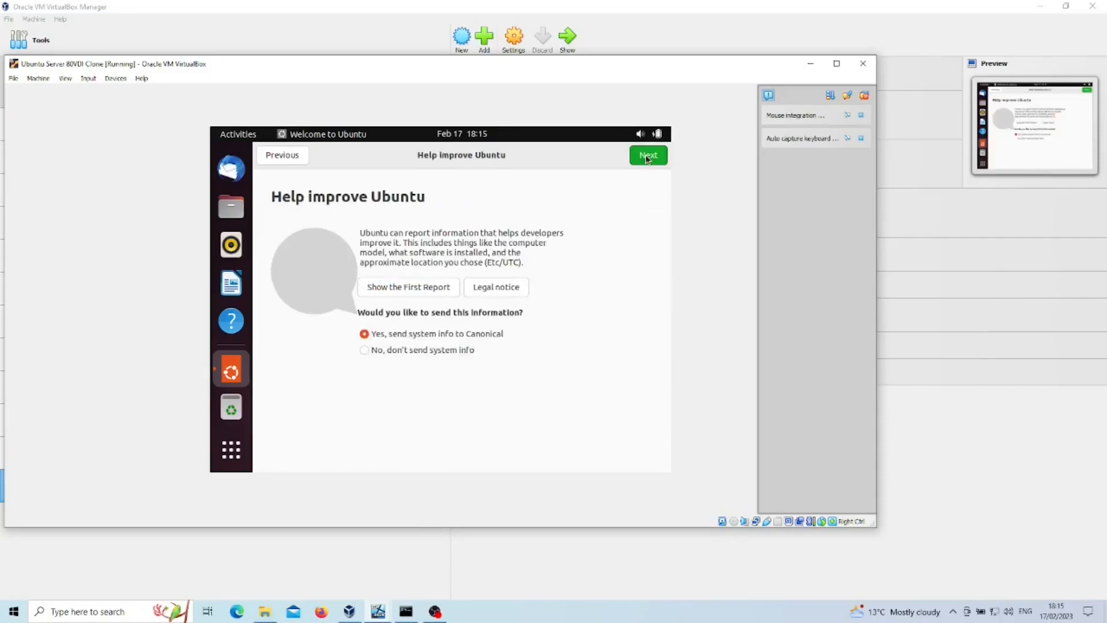
{"action": "left_click", "coordinate": [365, 350]}
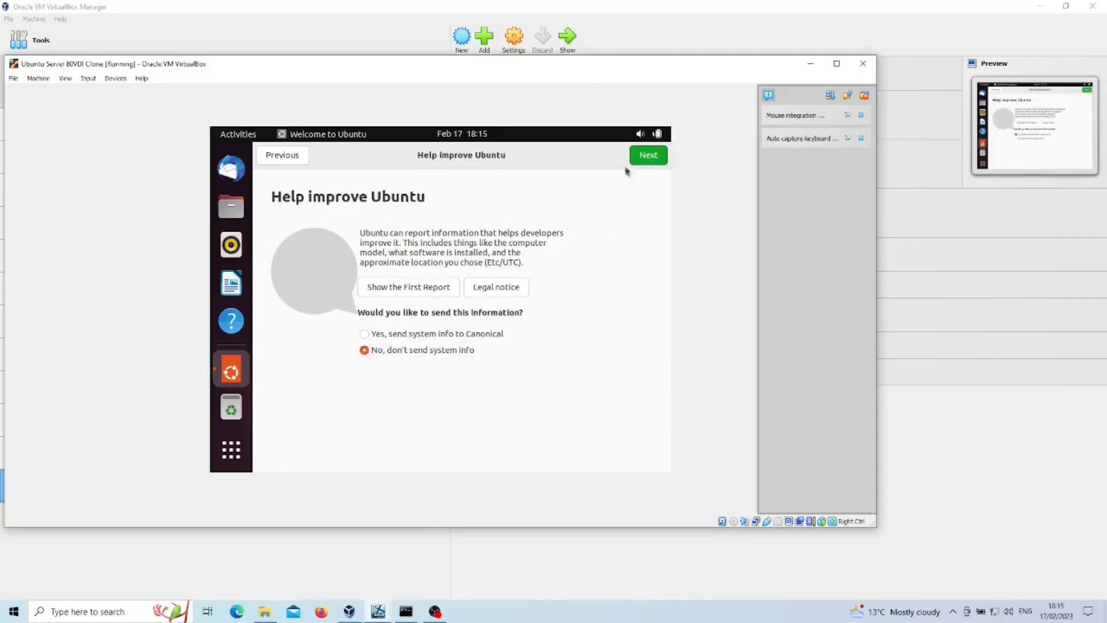
{"action": "left_click", "coordinate": [647, 154]}
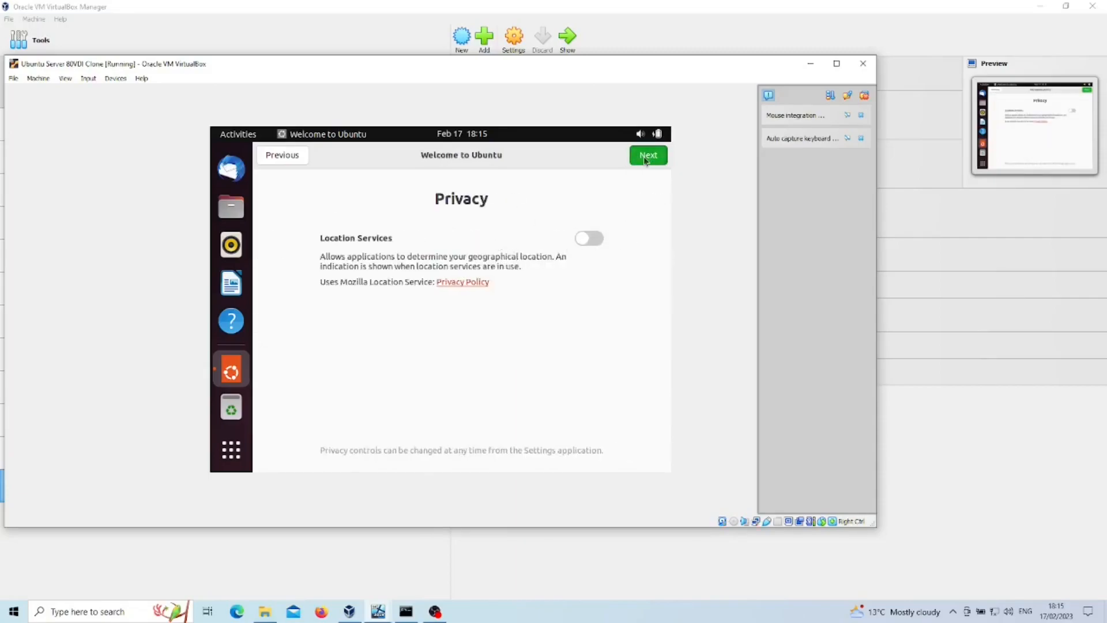
{"action": "left_click", "coordinate": [647, 155]}
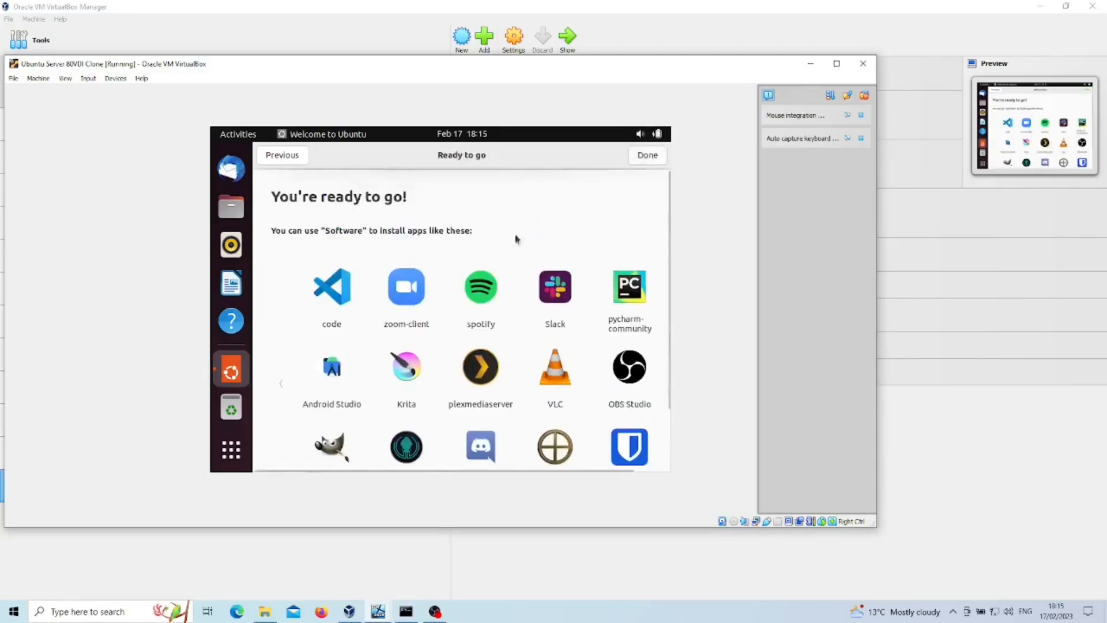
Finish setup with Done, launch Terminal from Show Applications, then close it
{"action": "left_click", "coordinate": [645, 154]}
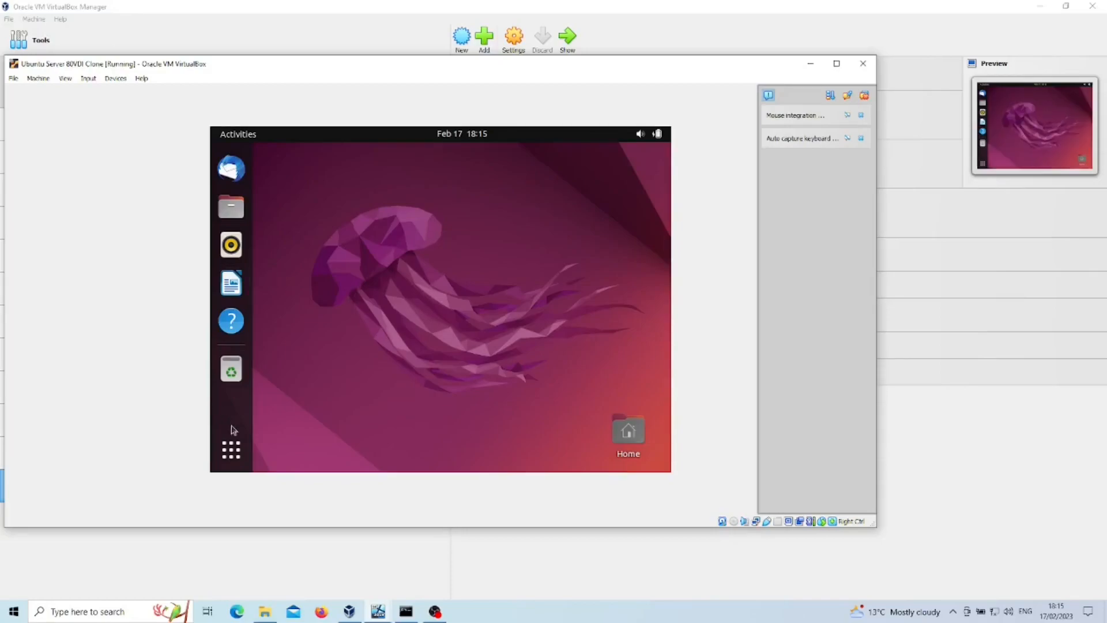
{"action": "left_click", "coordinate": [231, 450]}
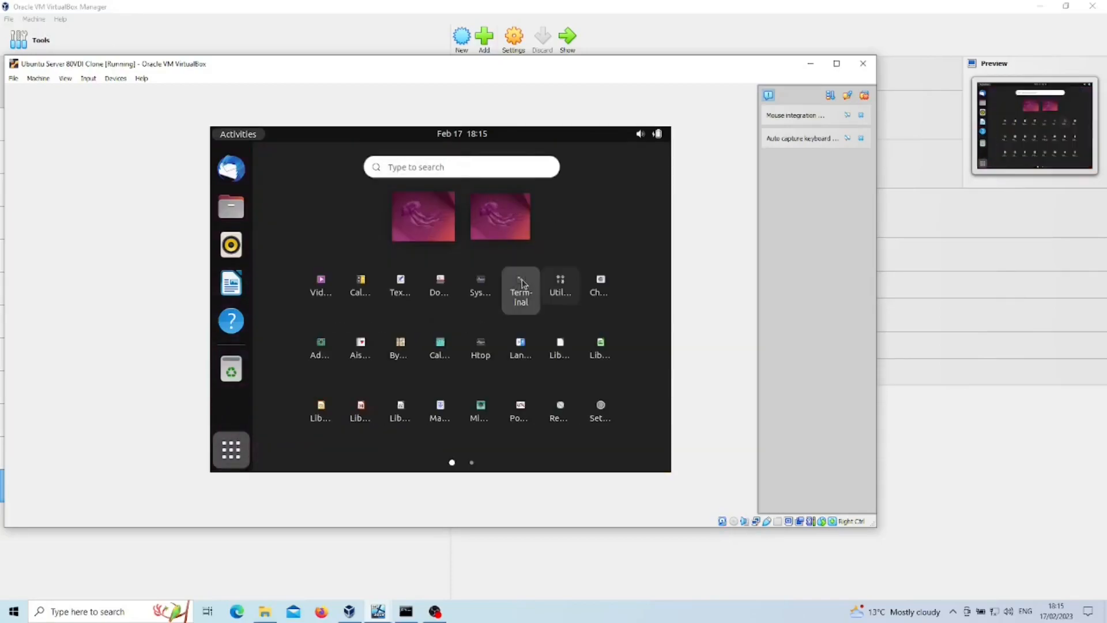
{"action": "left_click", "coordinate": [520, 289]}
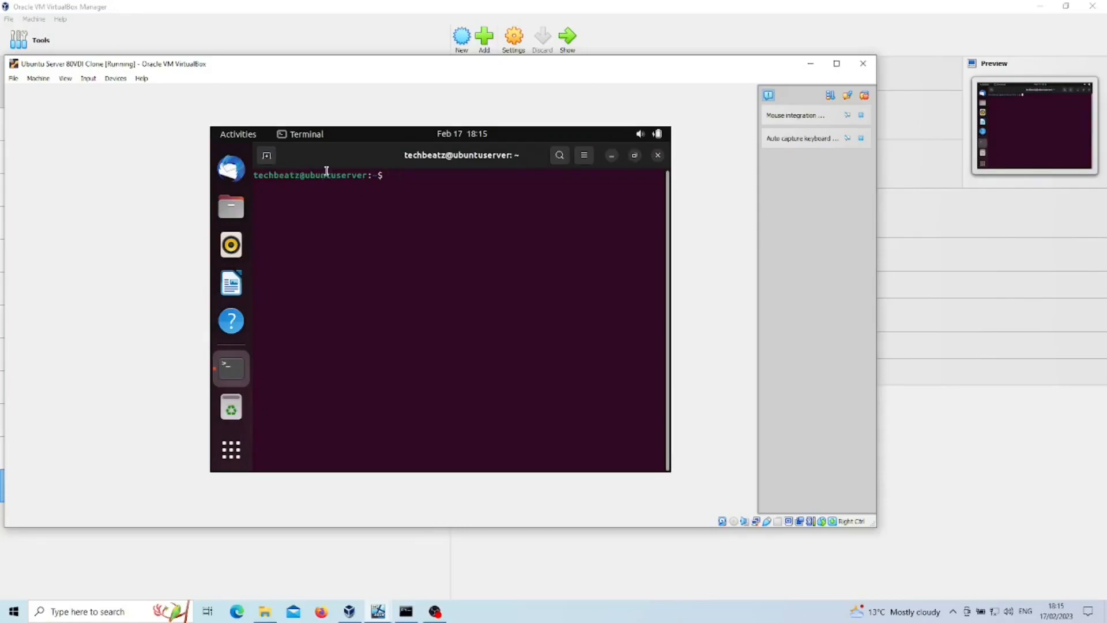
{"action": "left_click", "coordinate": [656, 155]}
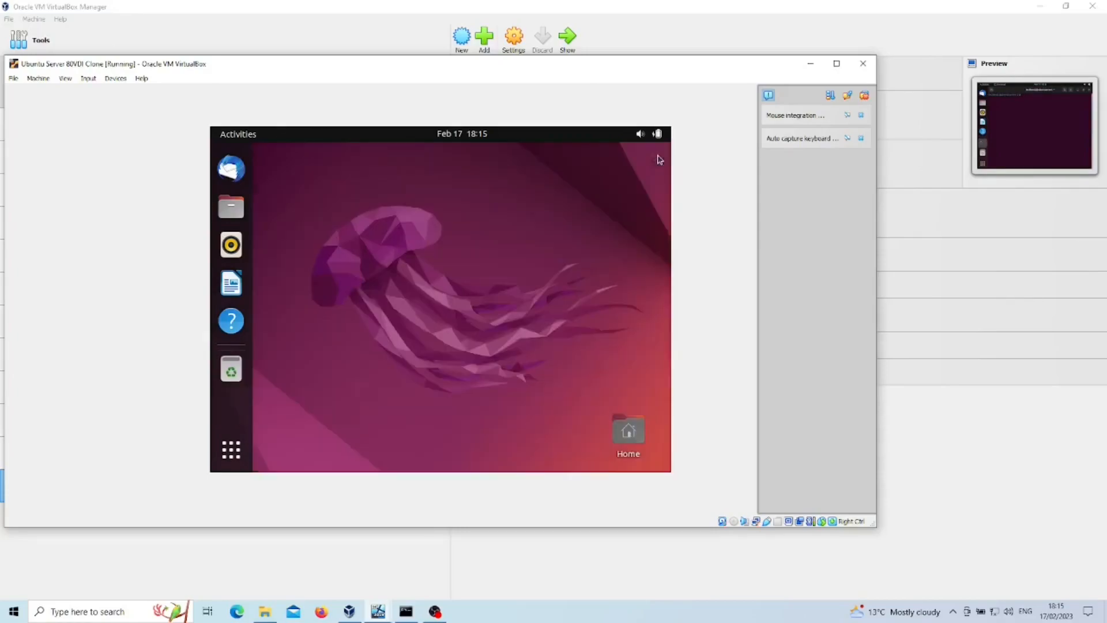
{"action": "mouse_move", "coordinate": [395, 263]}
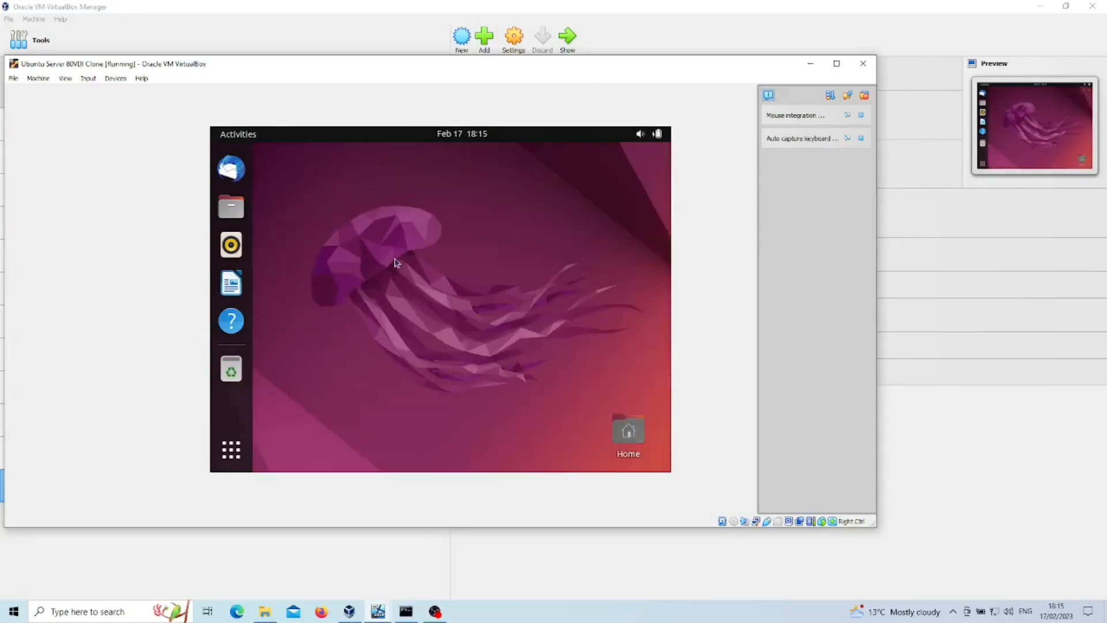